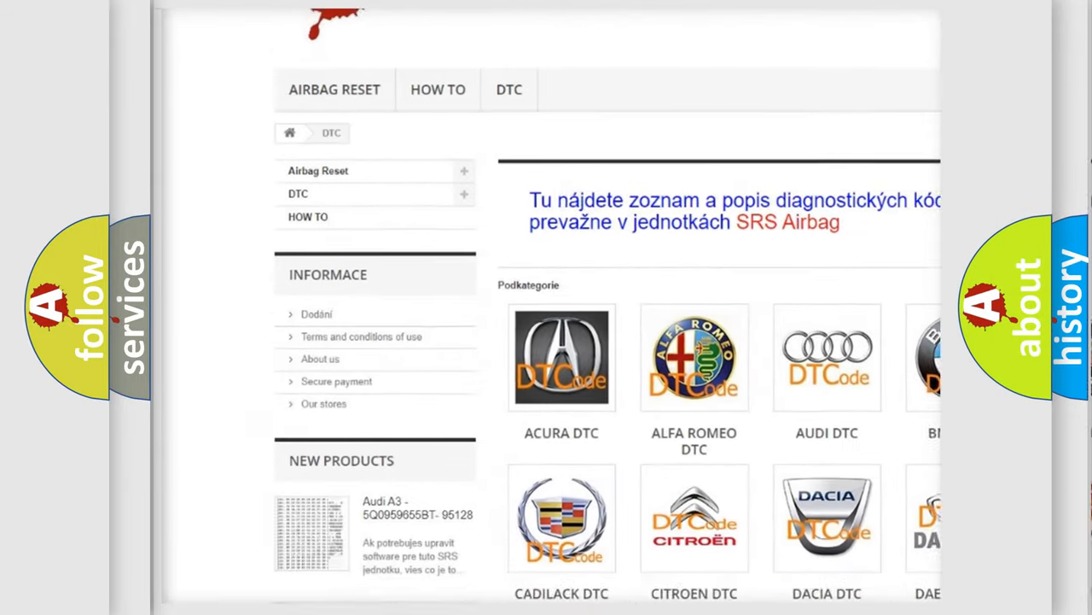
scroll(down, 3)
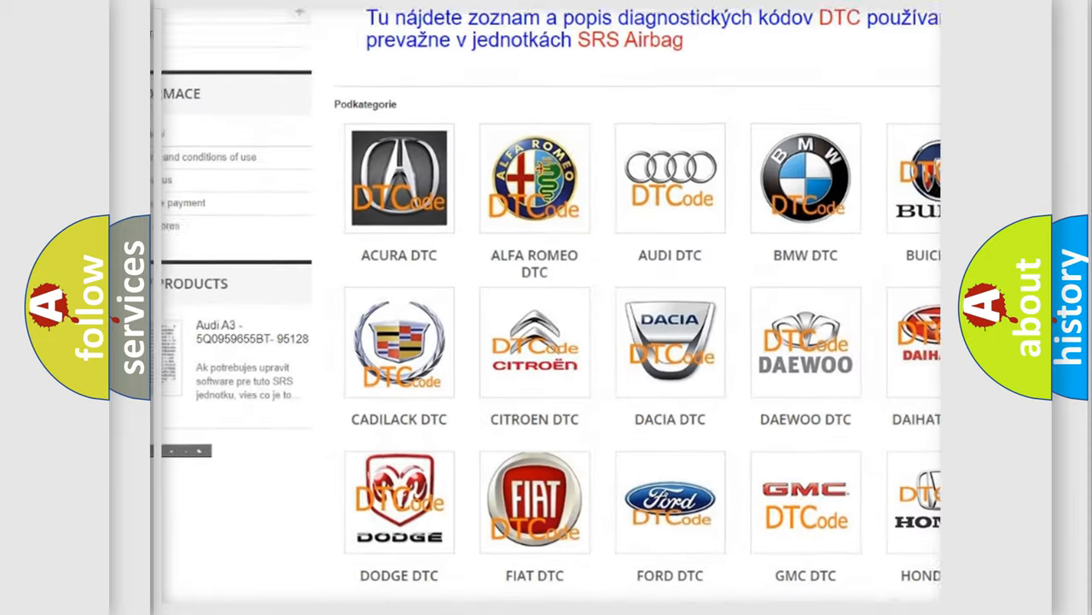
scroll(down, 3)
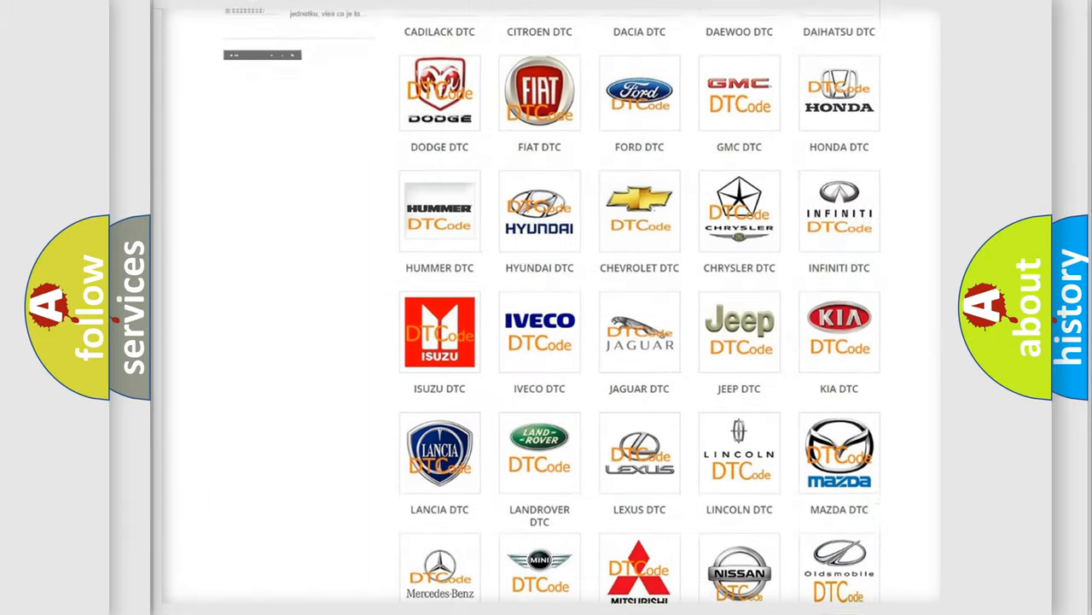
scroll(down, 3)
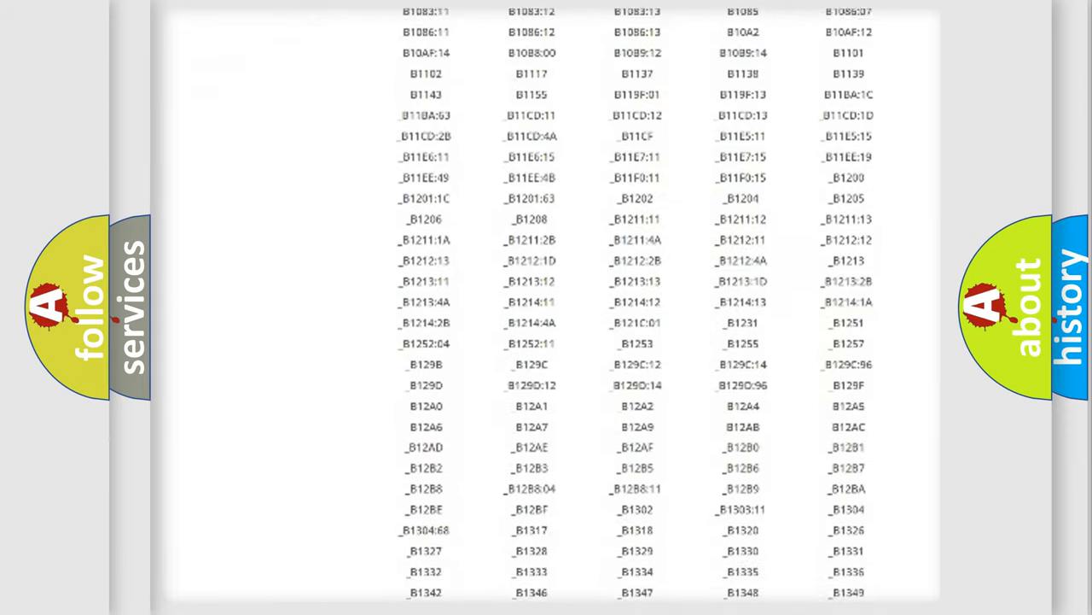
scroll(down, 3)
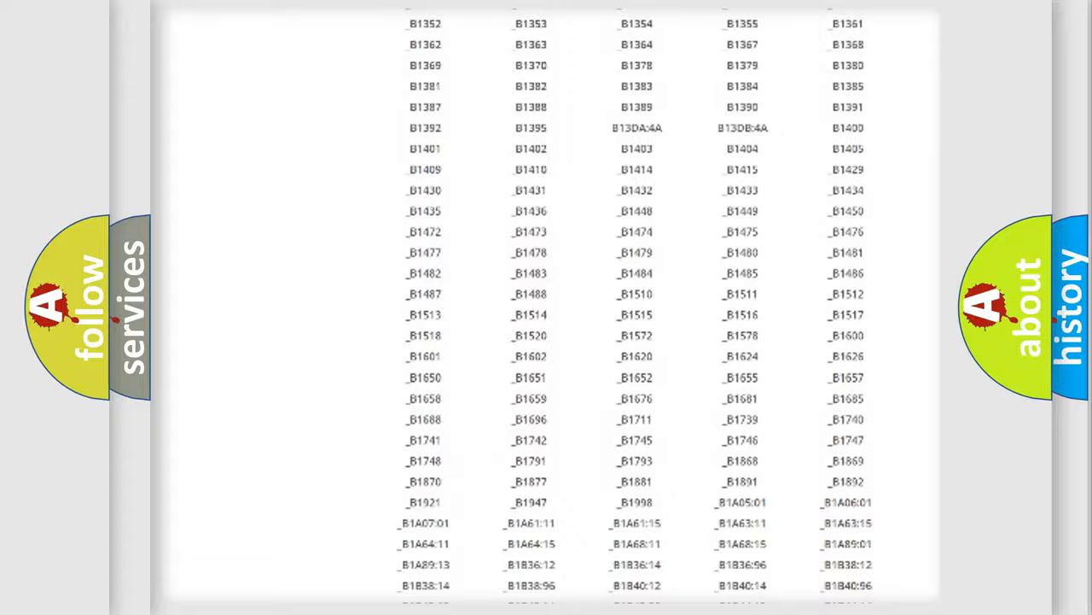